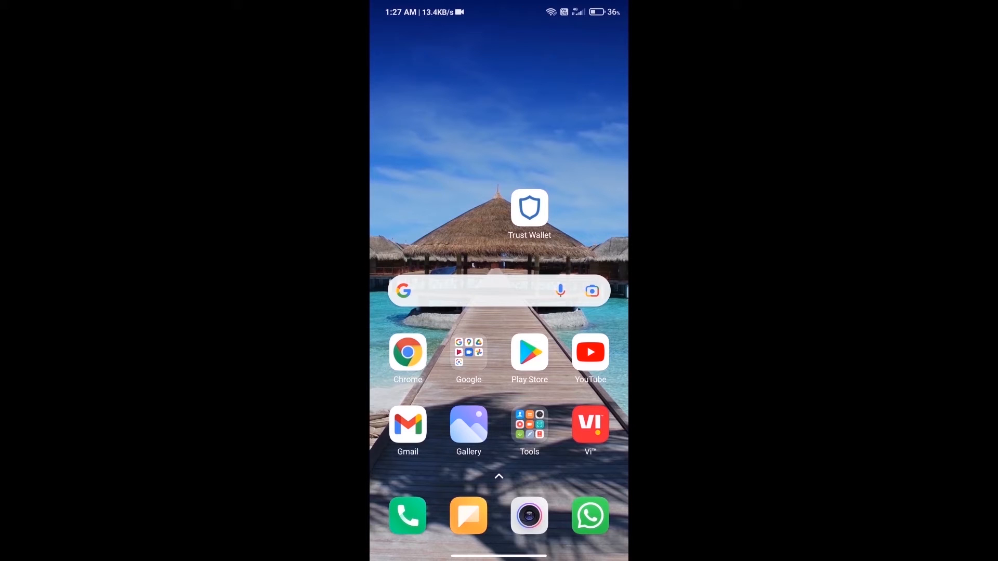
Launch Trust Wallet to its Multi-Coin Wallet 1 home with the $82.61 balance.
left_click(529, 208)
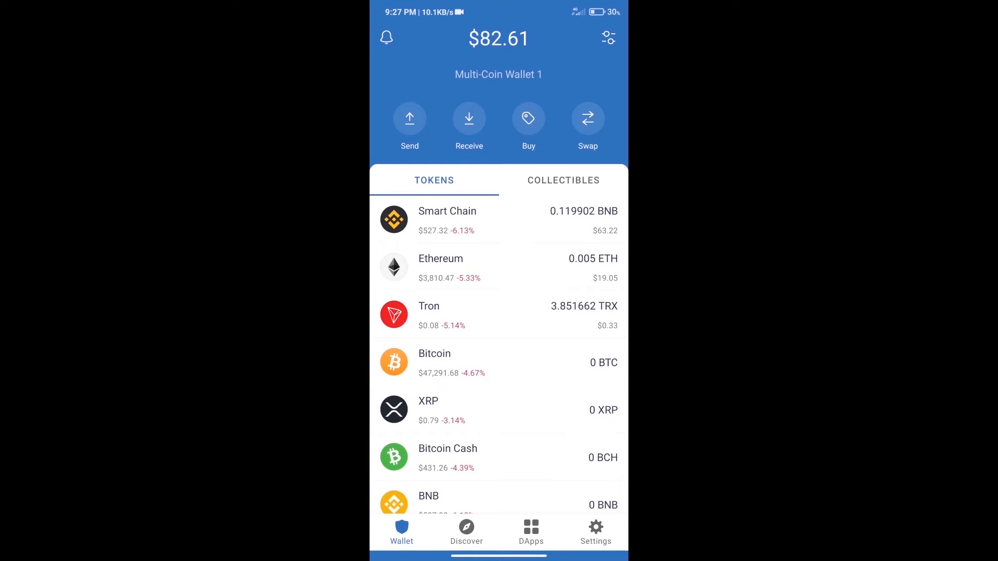
left_click(528, 119)
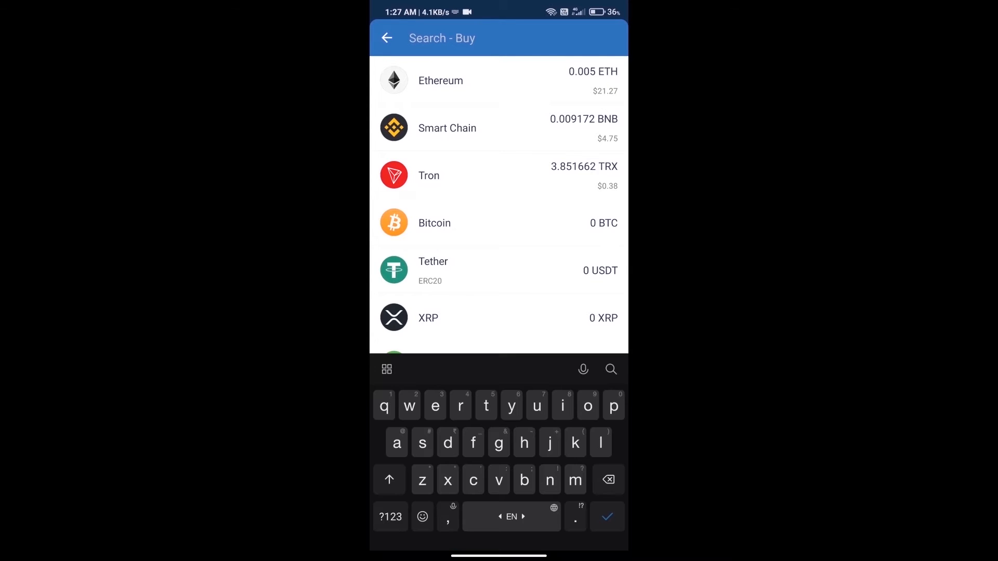
type("eth")
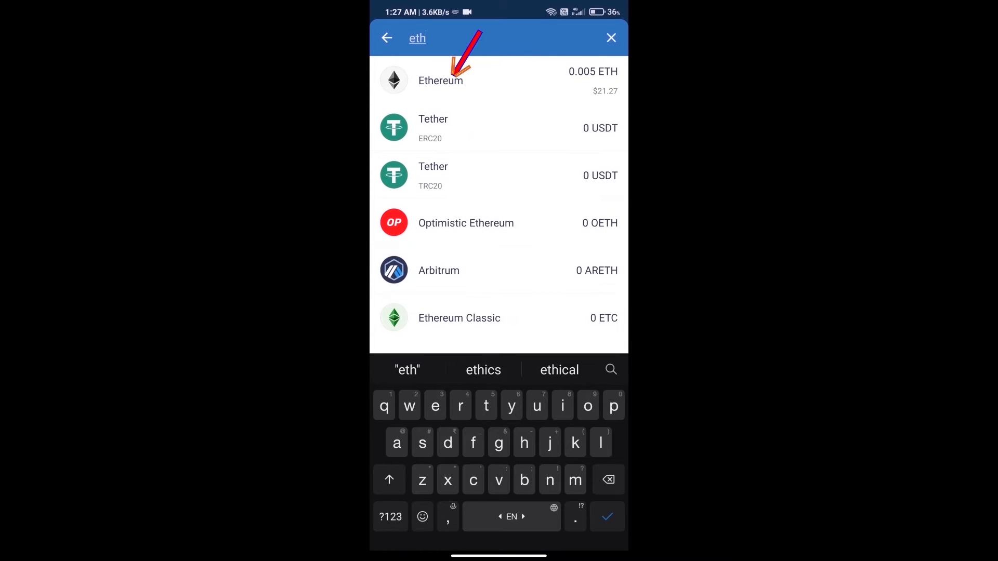
left_click(461, 81)
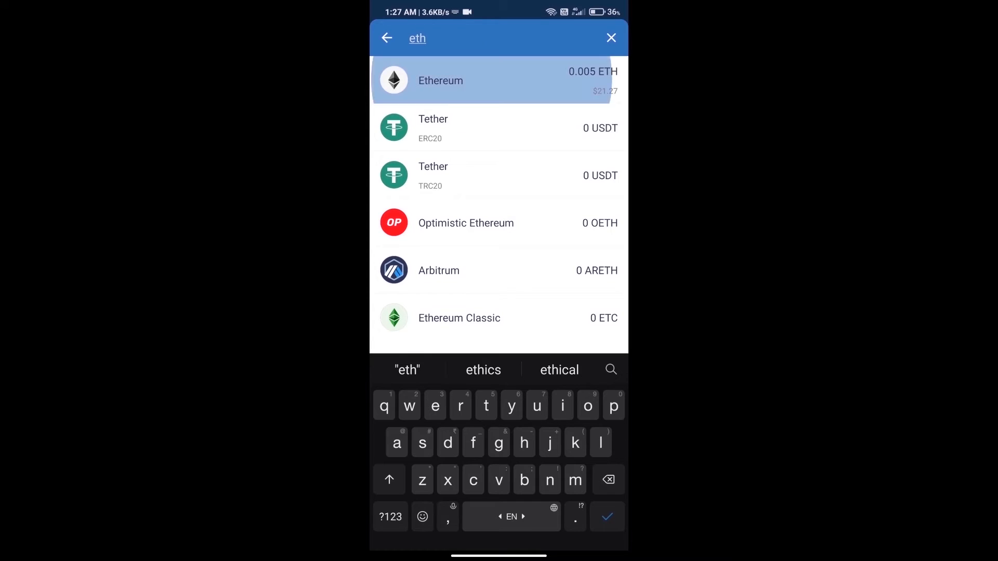
left_click(467, 82)
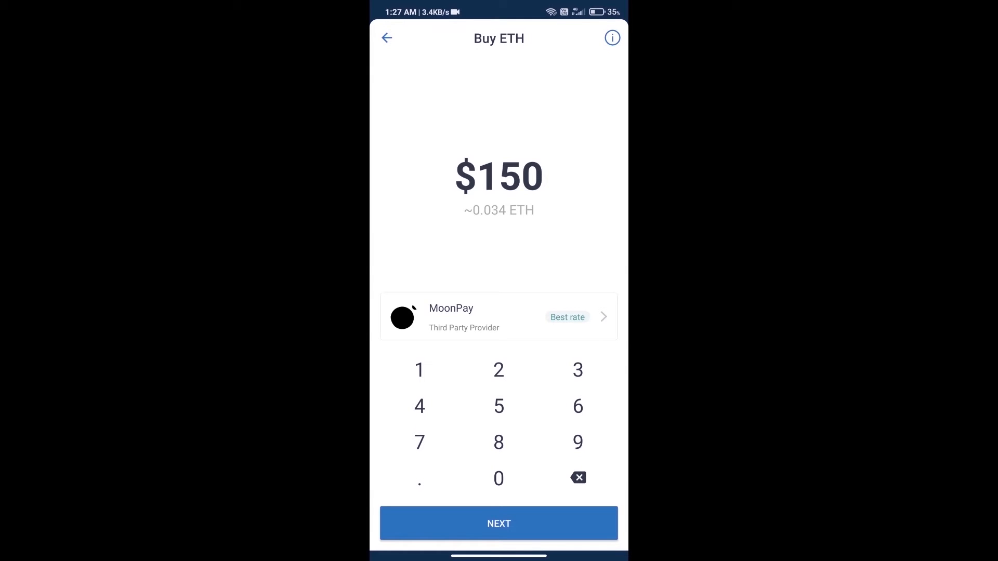
left_click(499, 478)
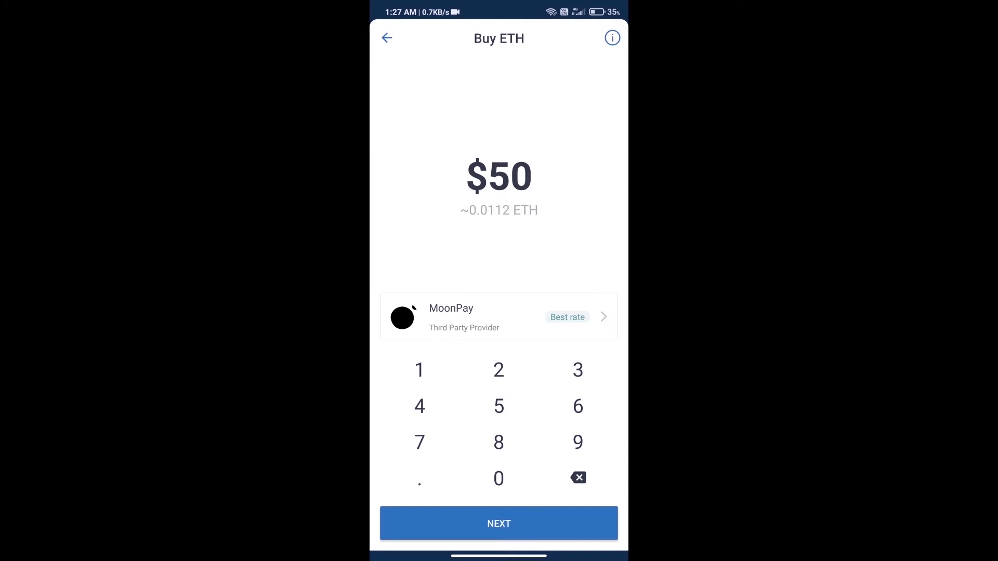
left_click(386, 38)
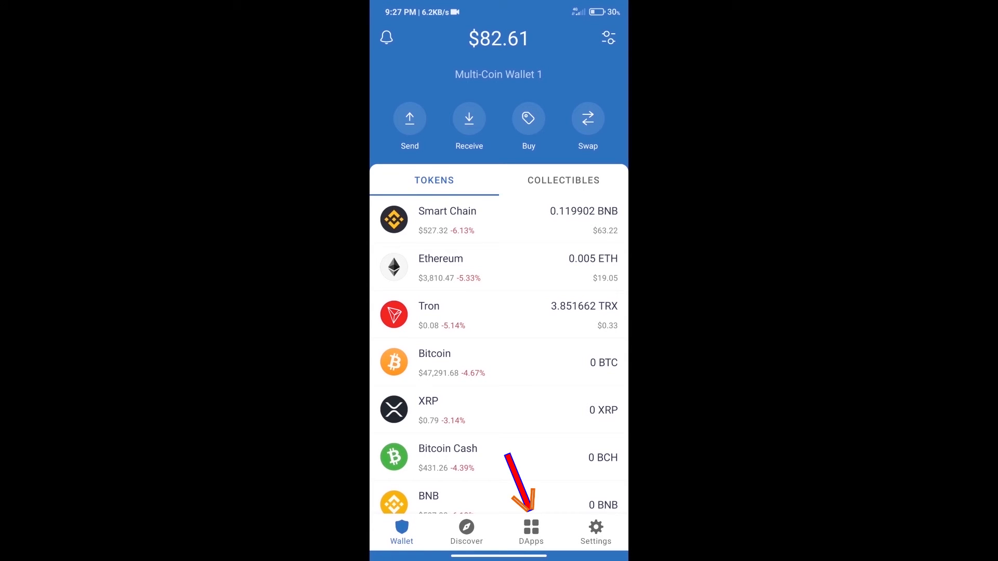
Launch Uniswap Exchange from the DApps browser's Popular list.
left_click(531, 529)
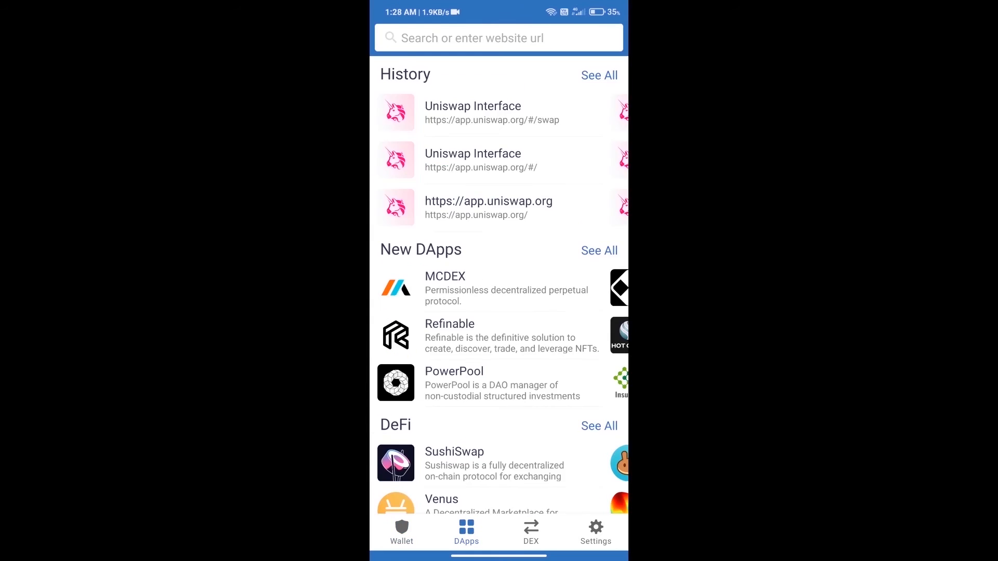
scroll("down", 3)
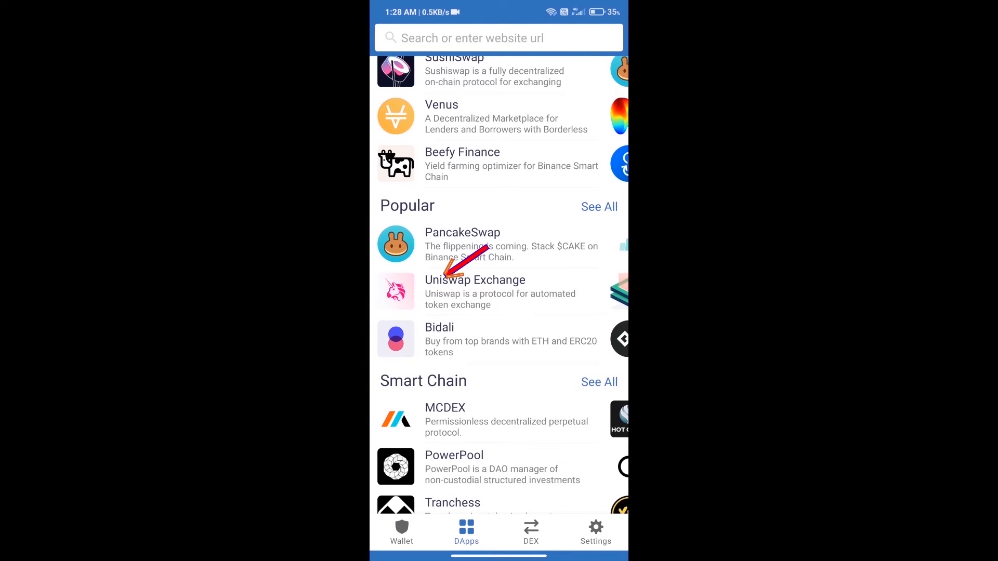
left_click(474, 280)
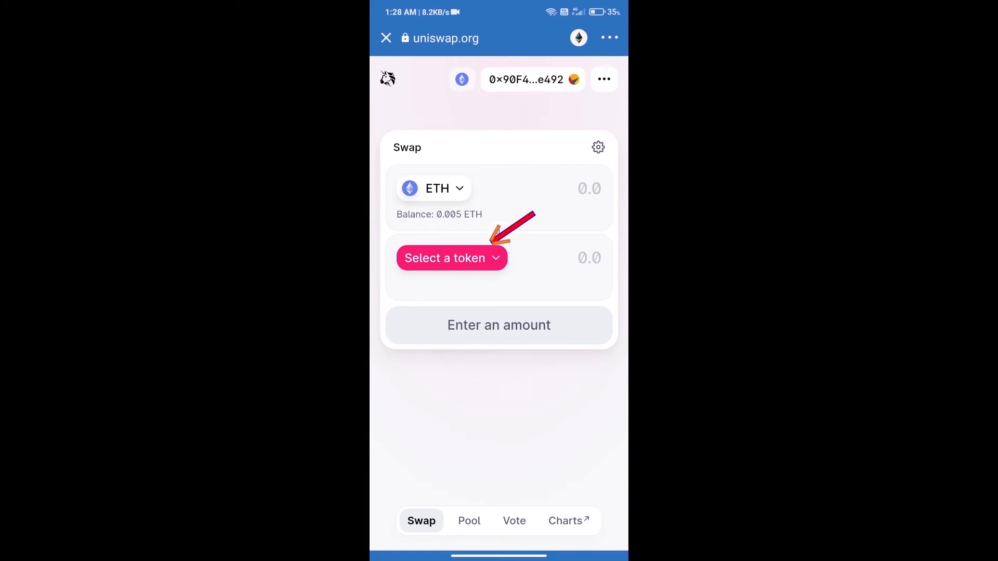
Bring up Uniswap's picker for the token to receive, under the ETH field.
left_click(451, 258)
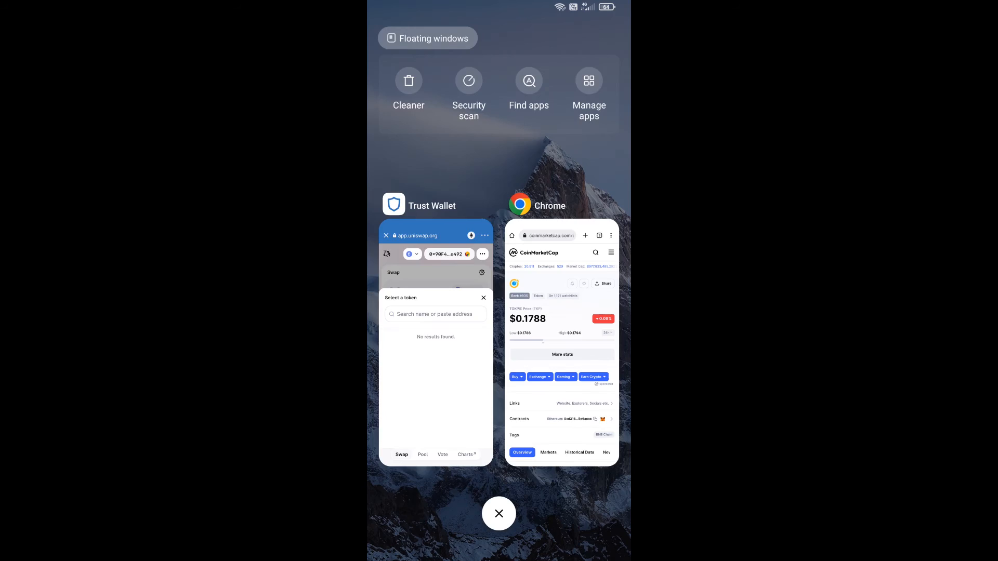
Import TKP by its contract address 89252CE57b129FD4b1B05E6AcaC and set it as the token to receive.
left_click(578, 458)
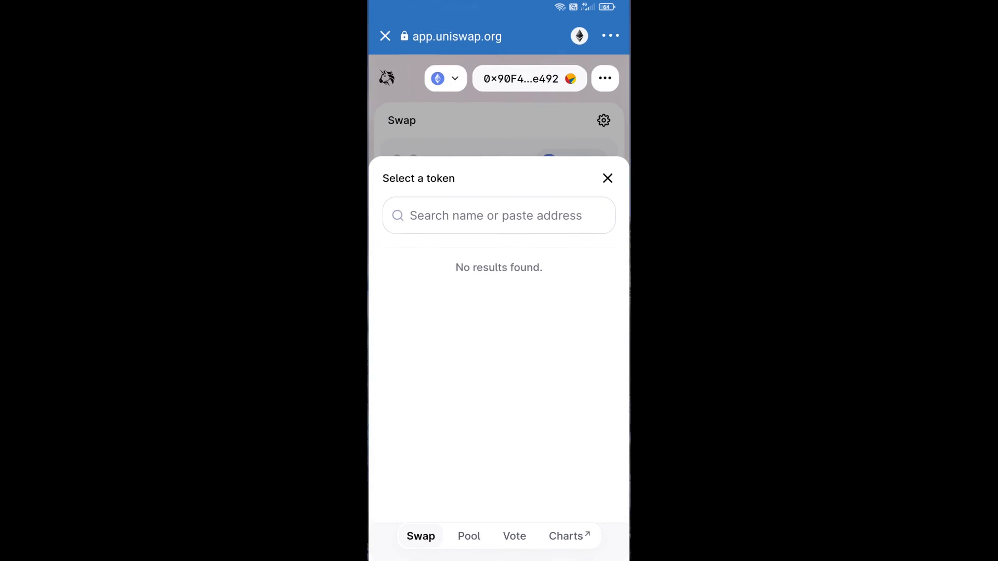
type("89252CE57b129FD4b1B05E6AcaC")
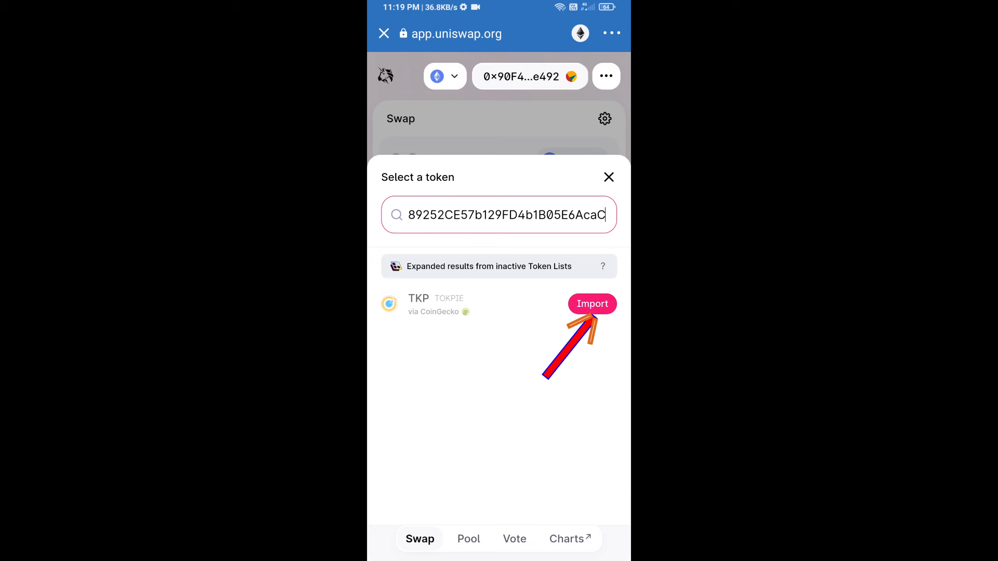
left_click(592, 304)
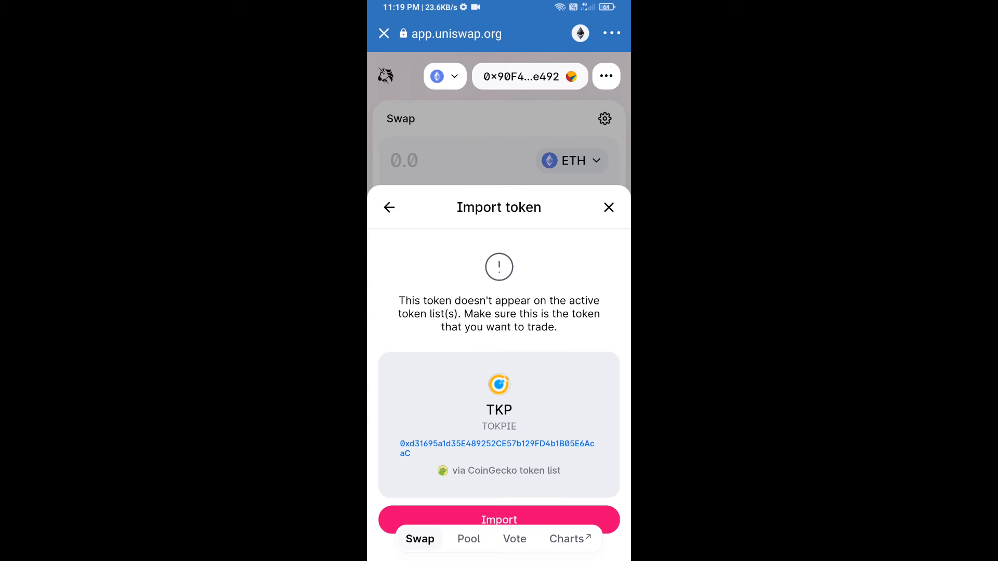
left_click(499, 520)
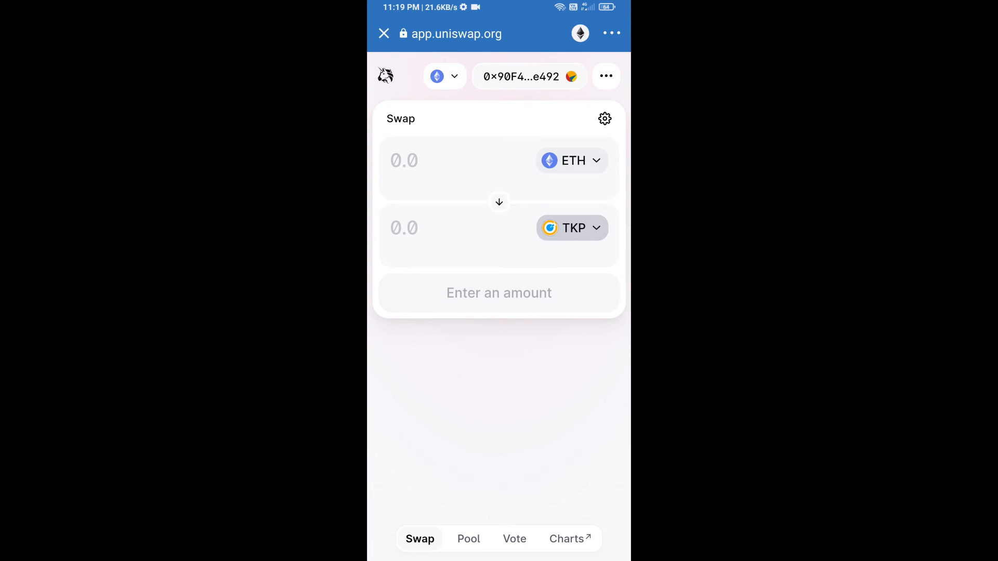
Request 0.05 TKP, quoted at about 0.00000548 ETH with a $5.30 fee estimate.
left_click(605, 118)
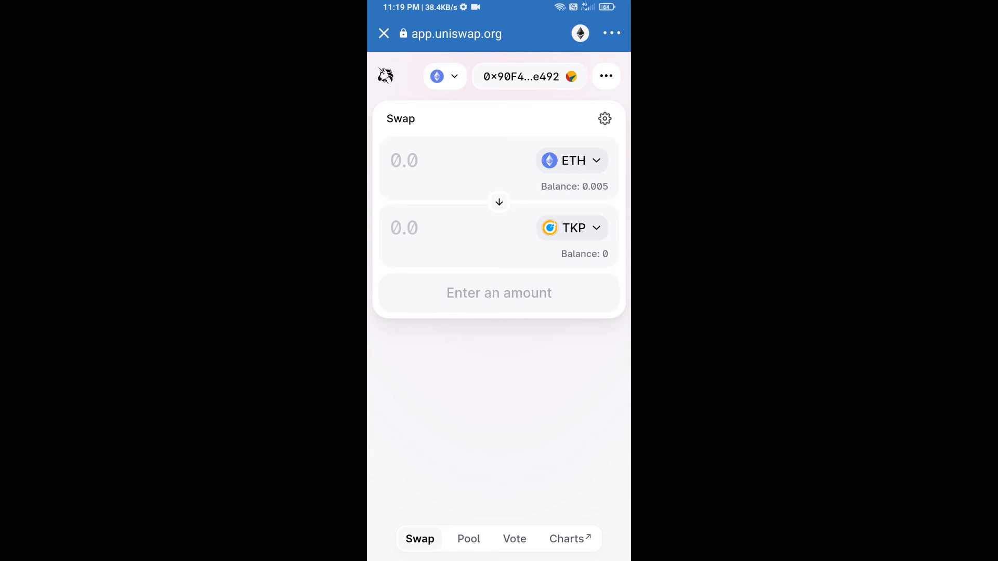
left_click(441, 228)
type("0.05")
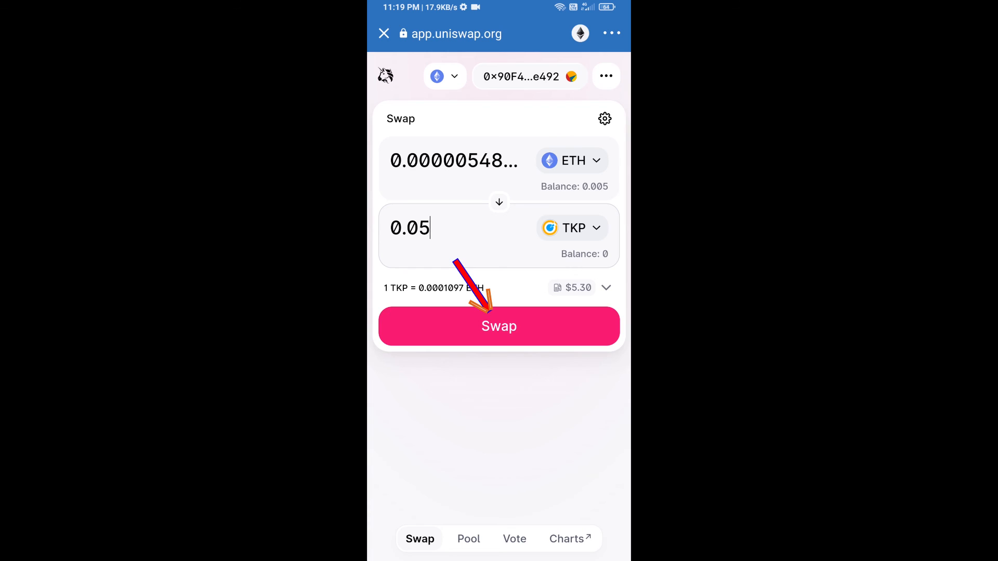
Swap and confirm the ETH-for-TKP trade, reaching the Smart Contract Call approval with a $2.08 fee.
left_click(499, 326)
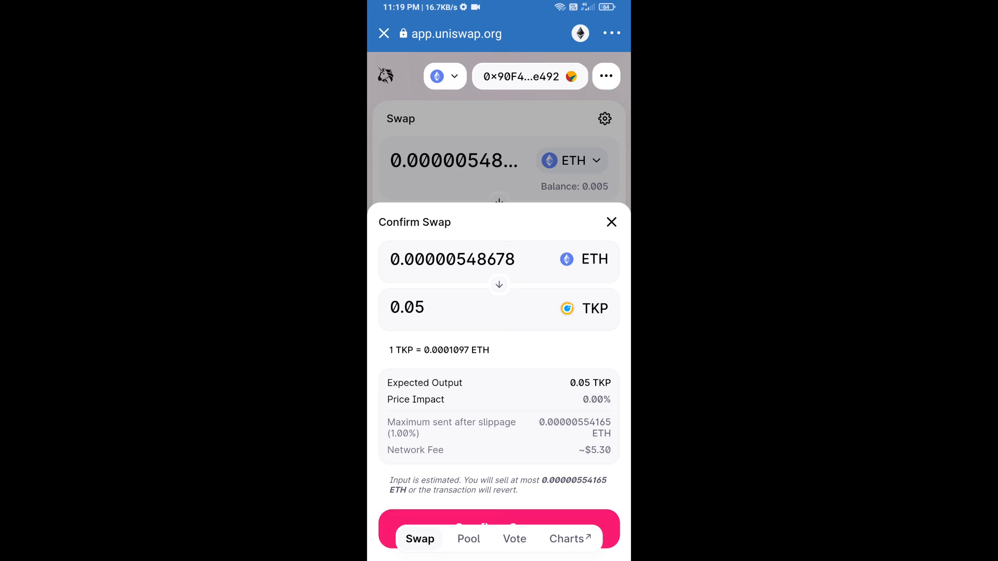
left_click(498, 528)
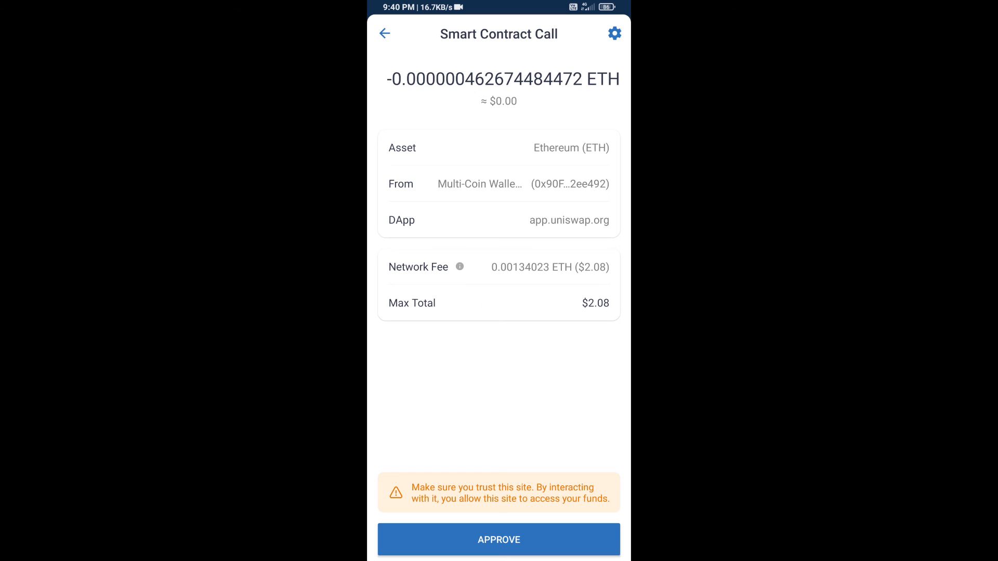